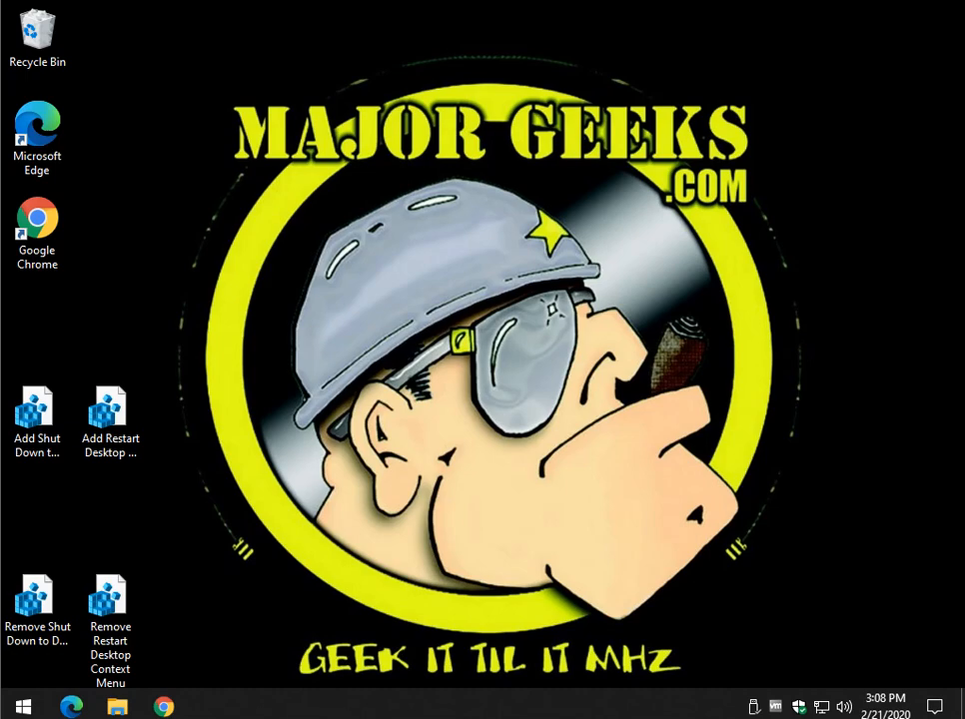
Return to the desktop and run the Add Shut Down to Desktop Context Menu.reg file.
left_click(111, 419)
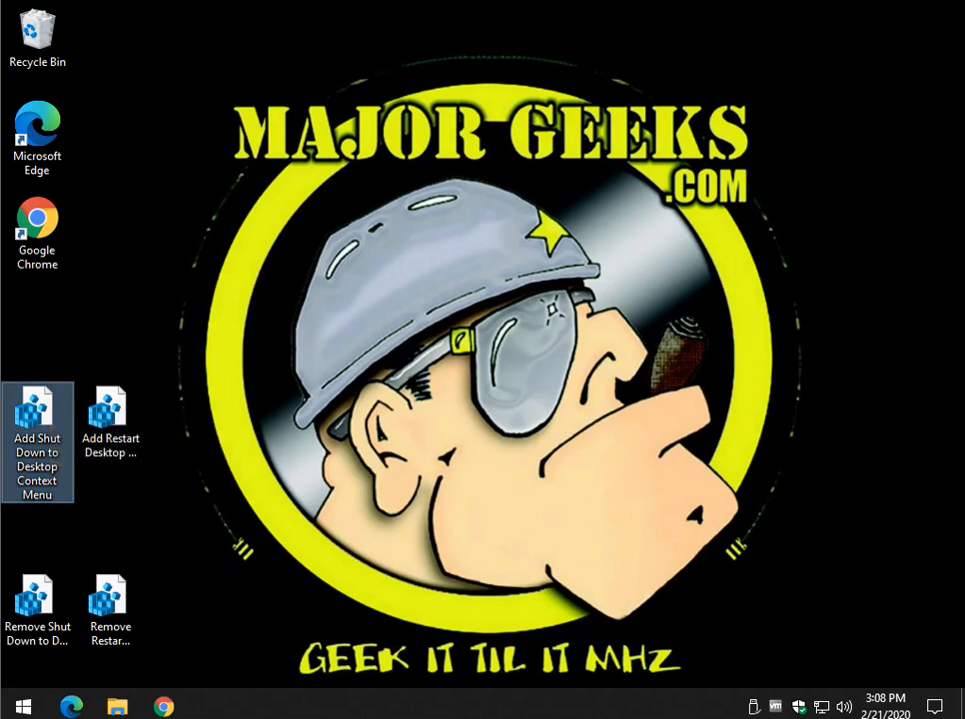
mouse_move(37, 429)
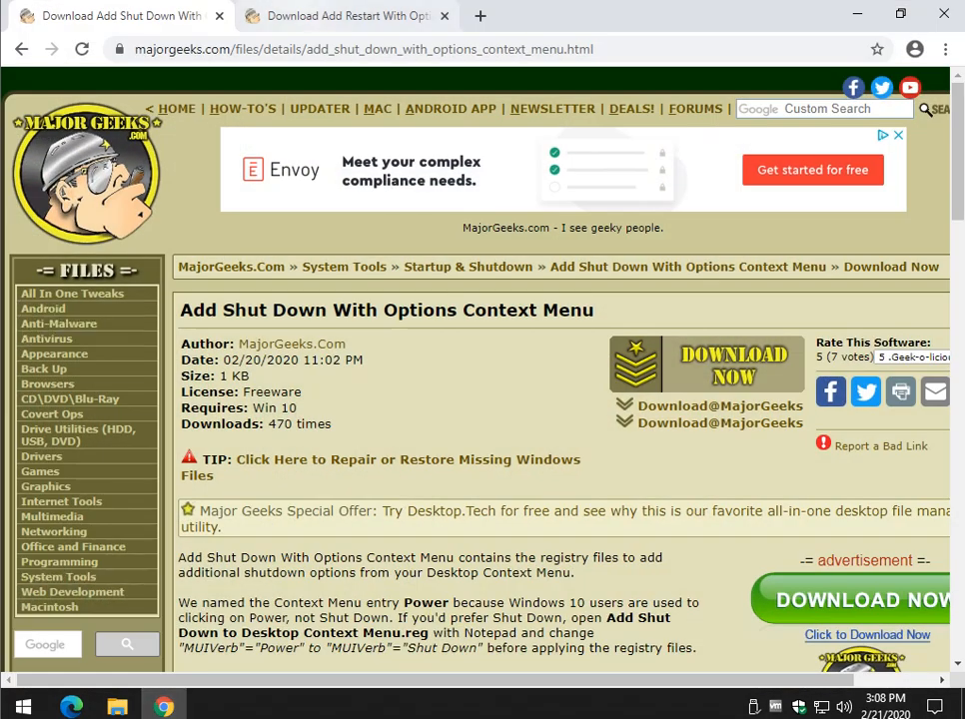
left_click(345, 16)
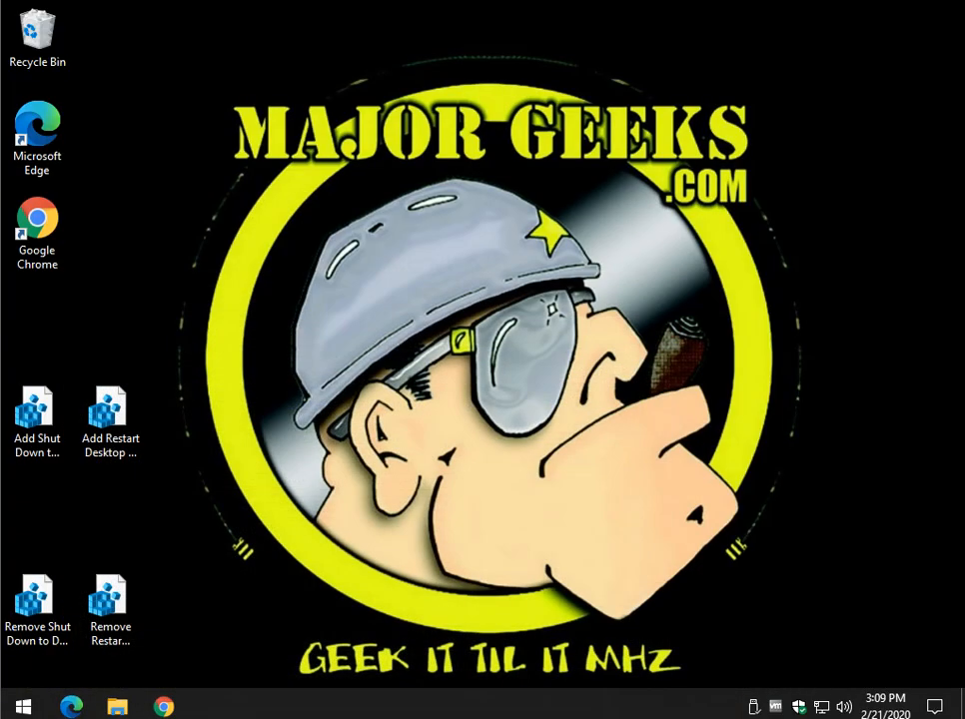
left_click(111, 420)
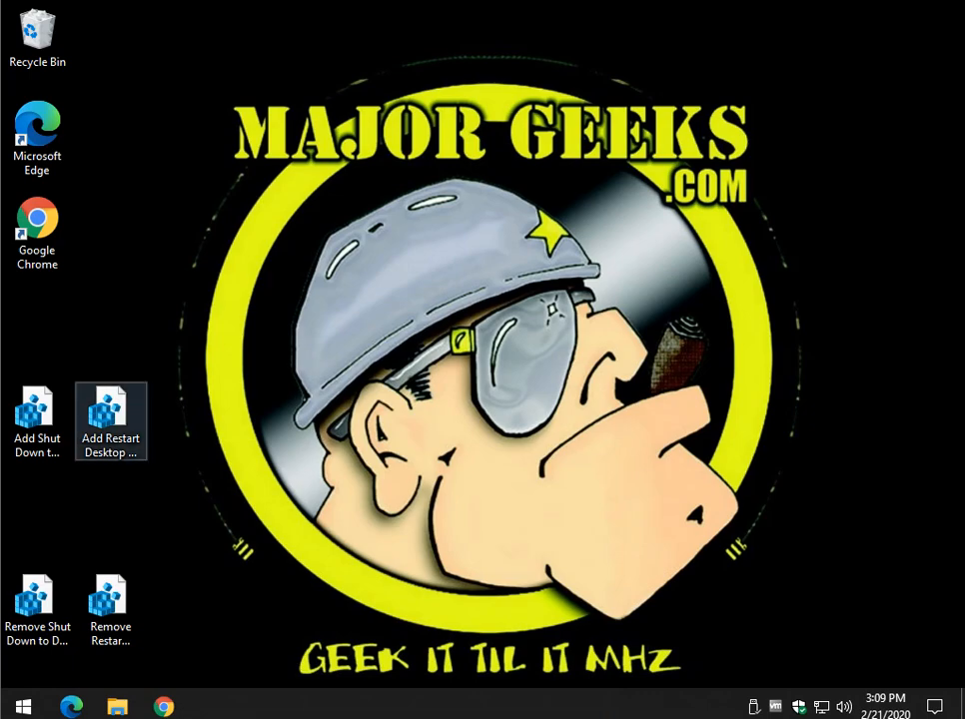
double_click(111, 421)
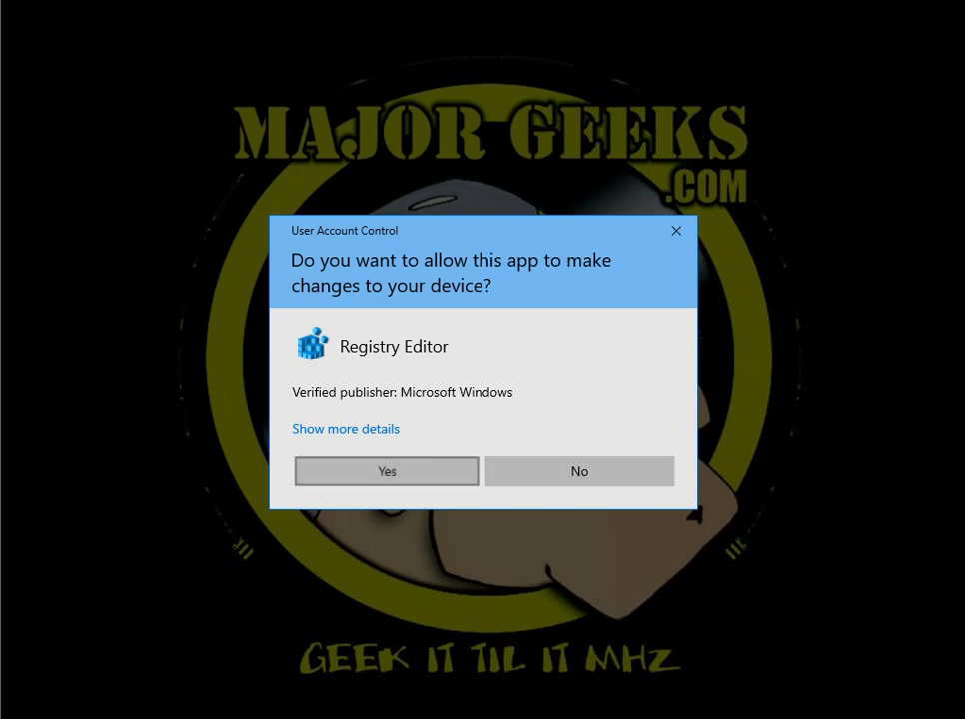
Approve the registry merge and verify the new Power submenu in the desktop menu.
left_click(386, 471)
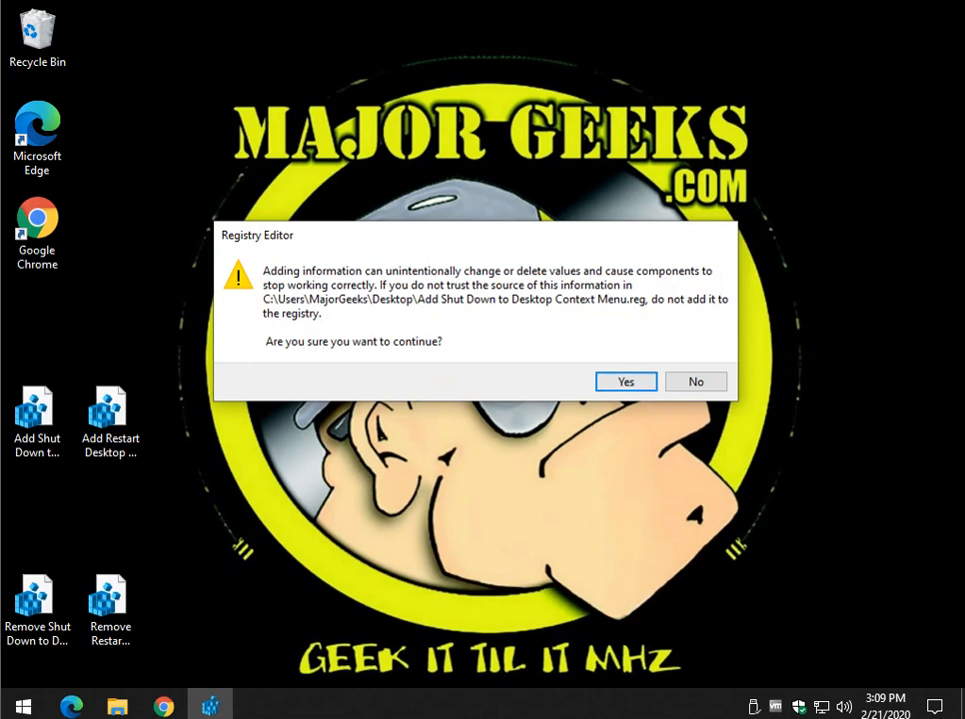
left_click(625, 382)
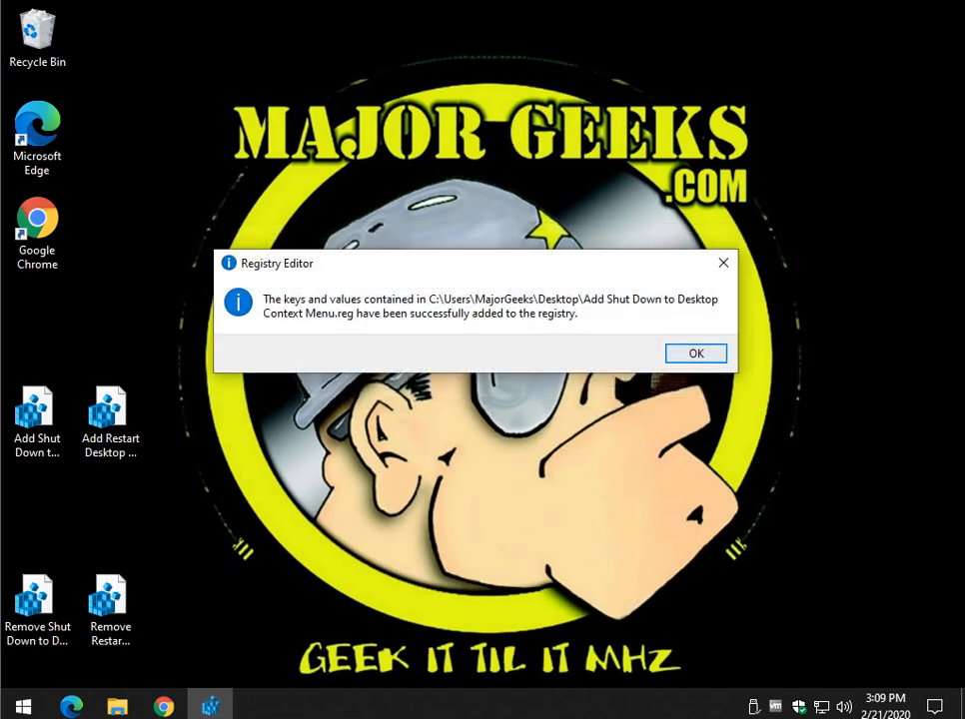
left_click(696, 353)
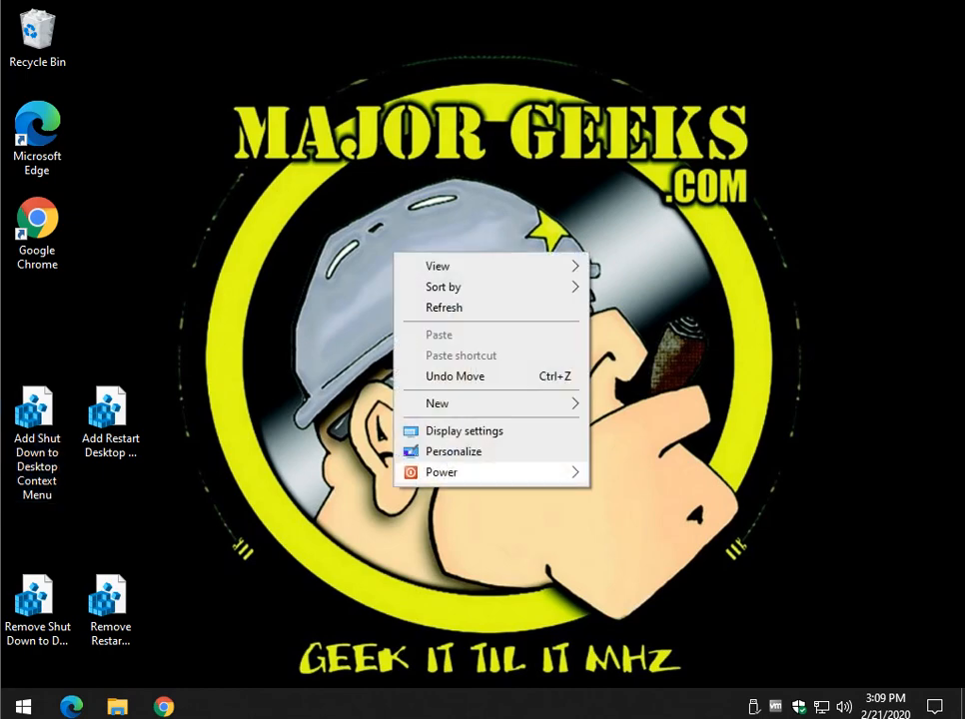
left_click(442, 472)
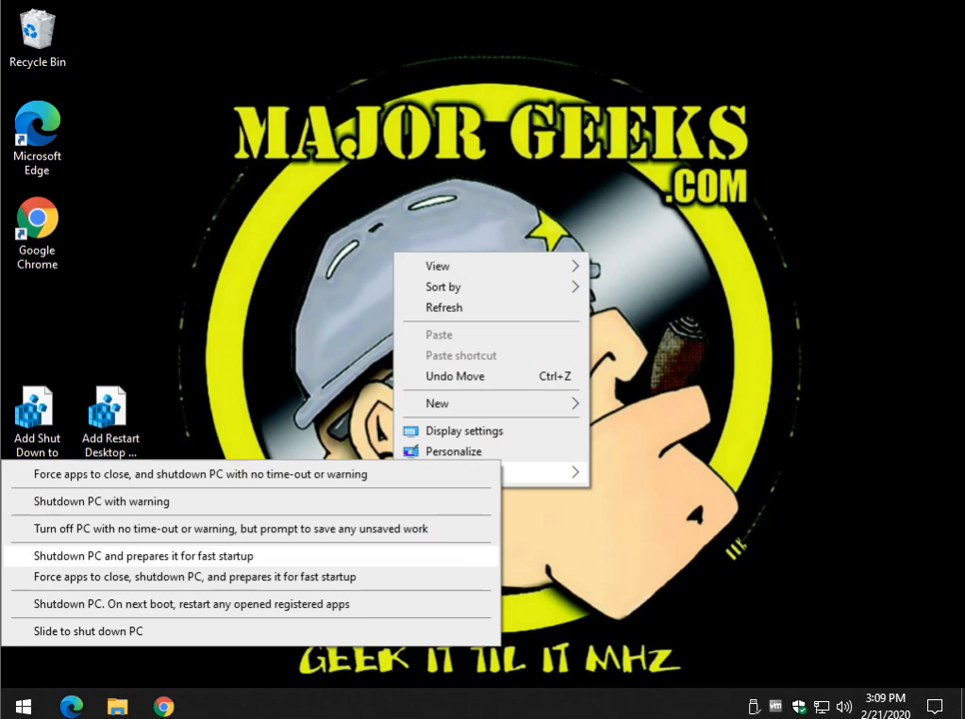
left_click(22, 706)
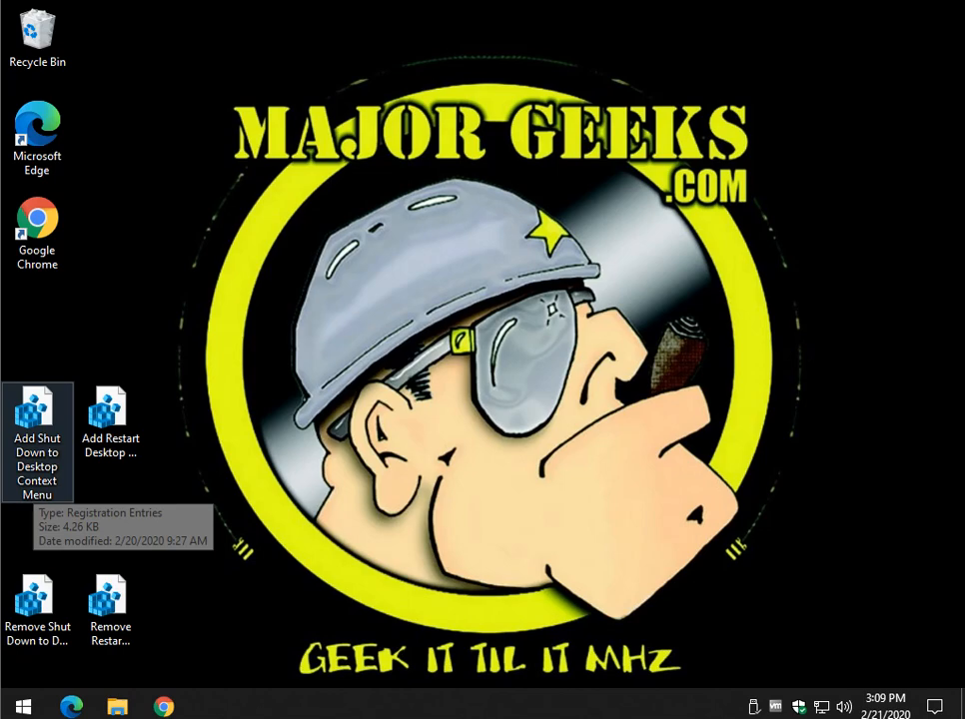
Merge Add Restart Desktop Context Menu.reg and confirm Restart appears in the desktop menu.
left_click(111, 434)
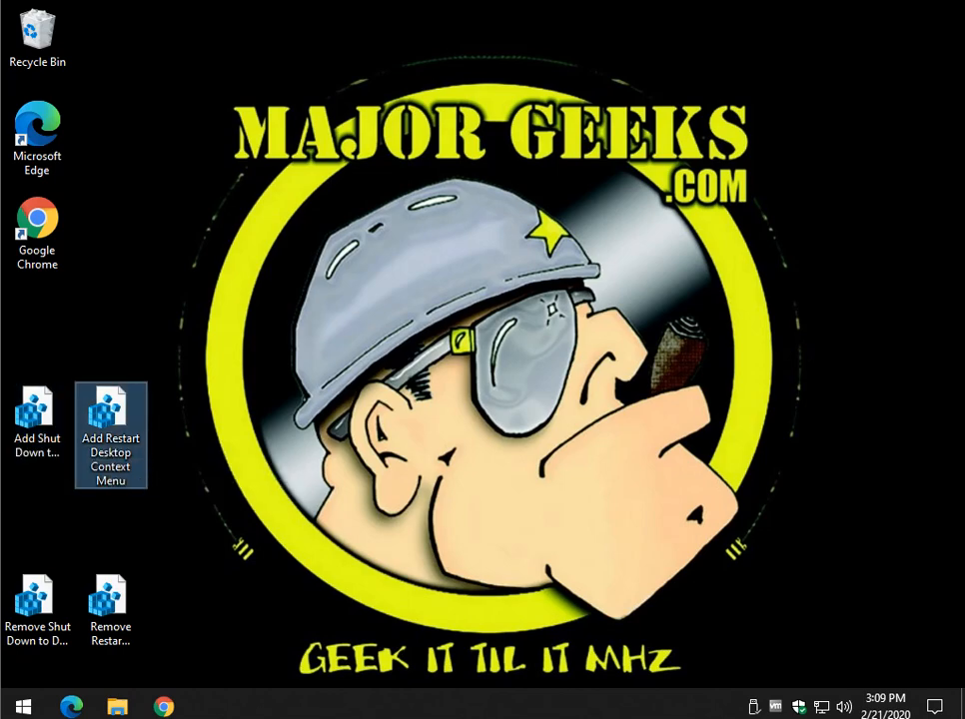
double_click(110, 434)
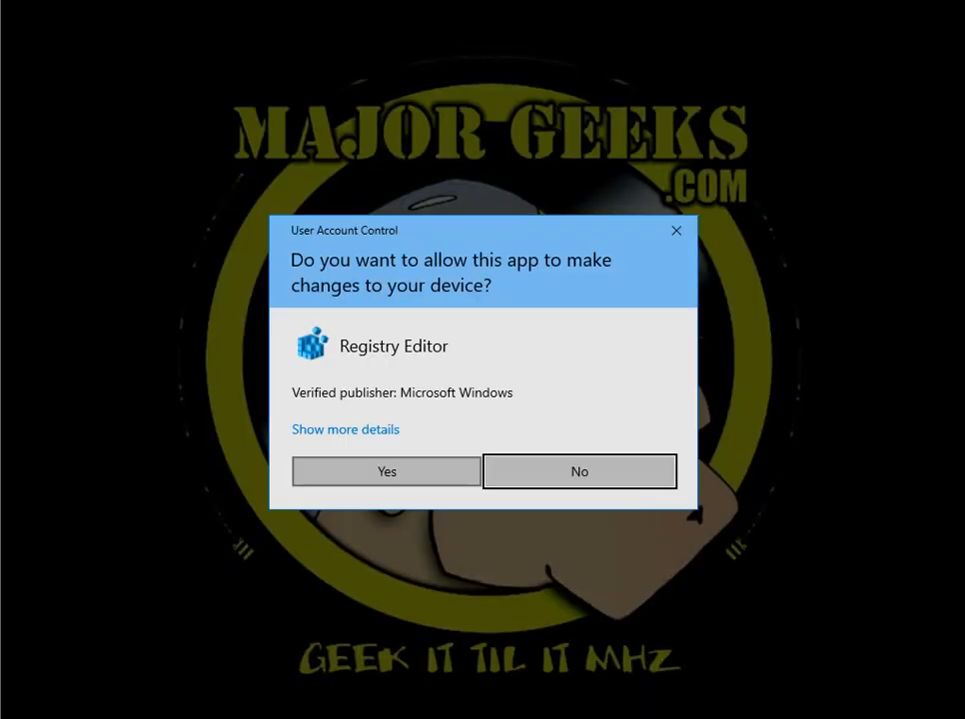
left_click(385, 470)
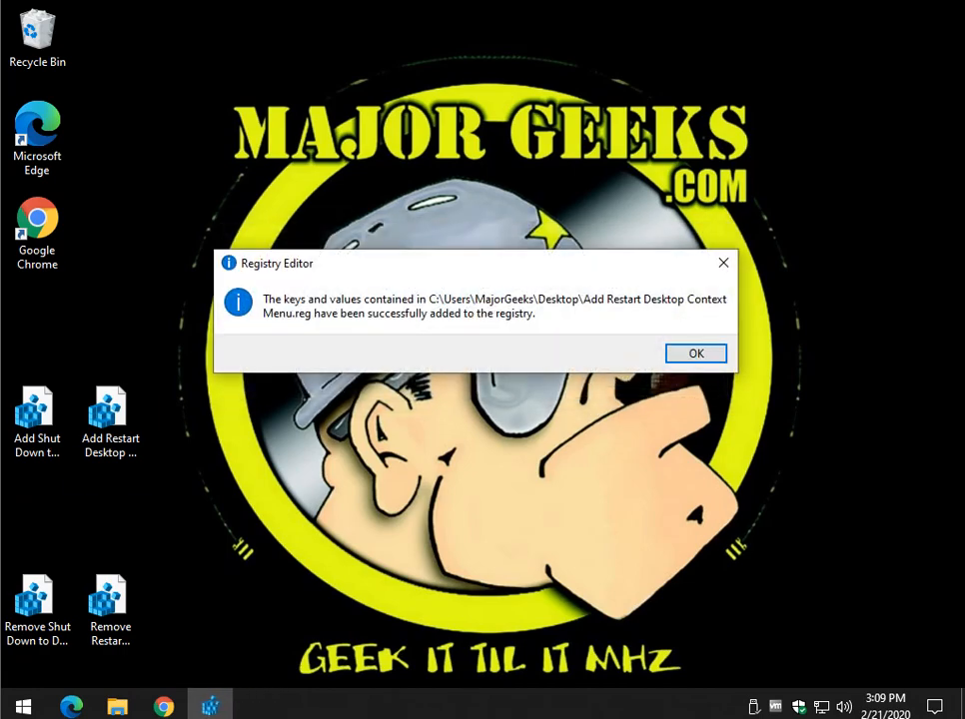
left_click(695, 353)
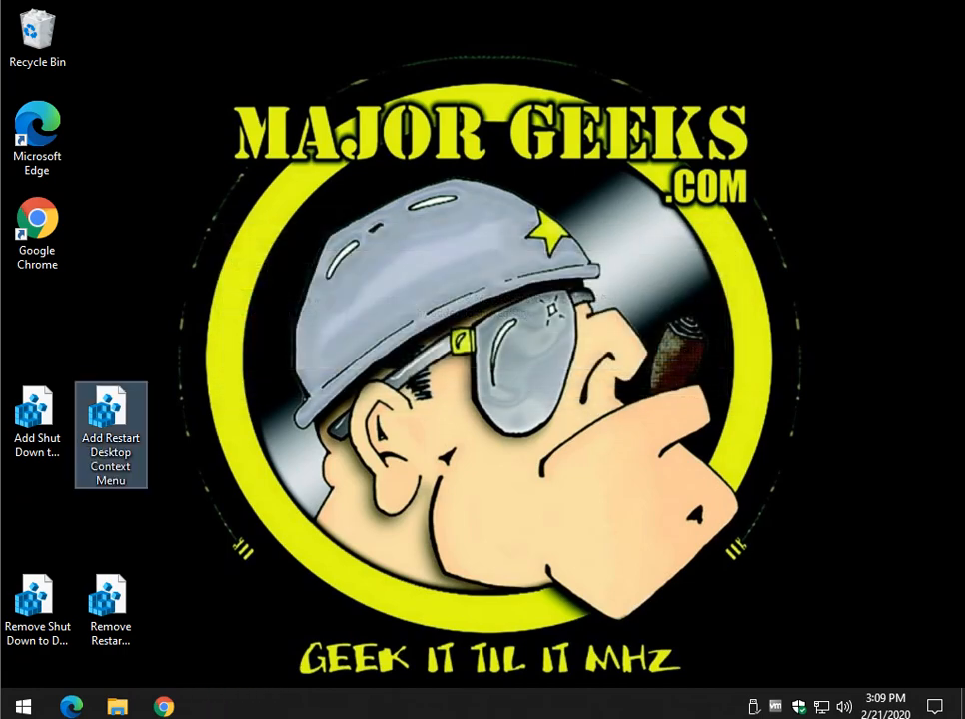
right_click(460, 340)
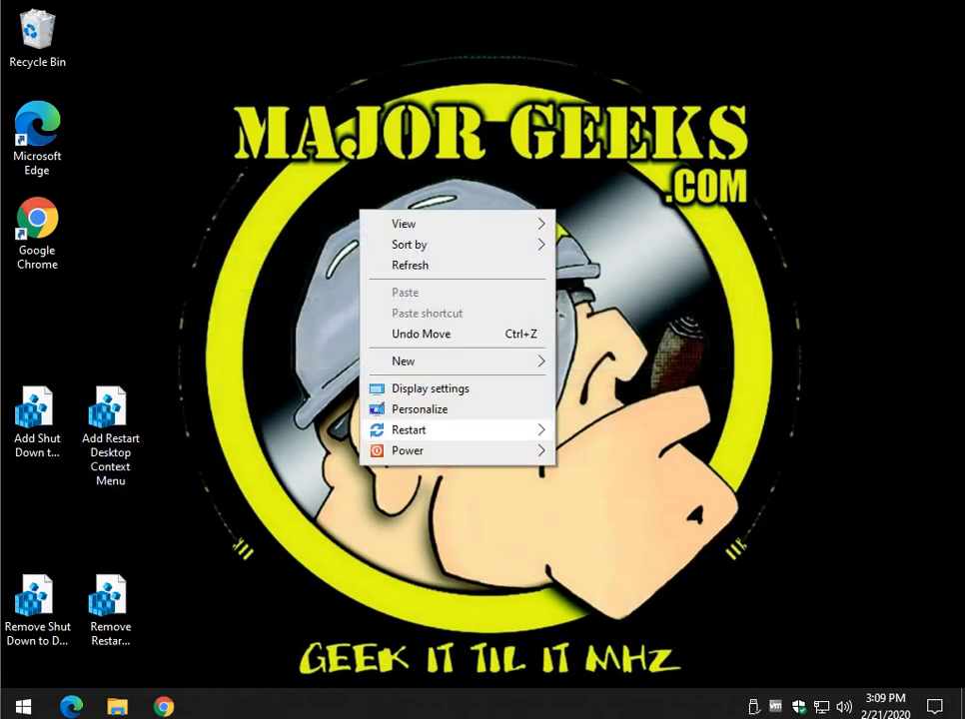
left_click(409, 430)
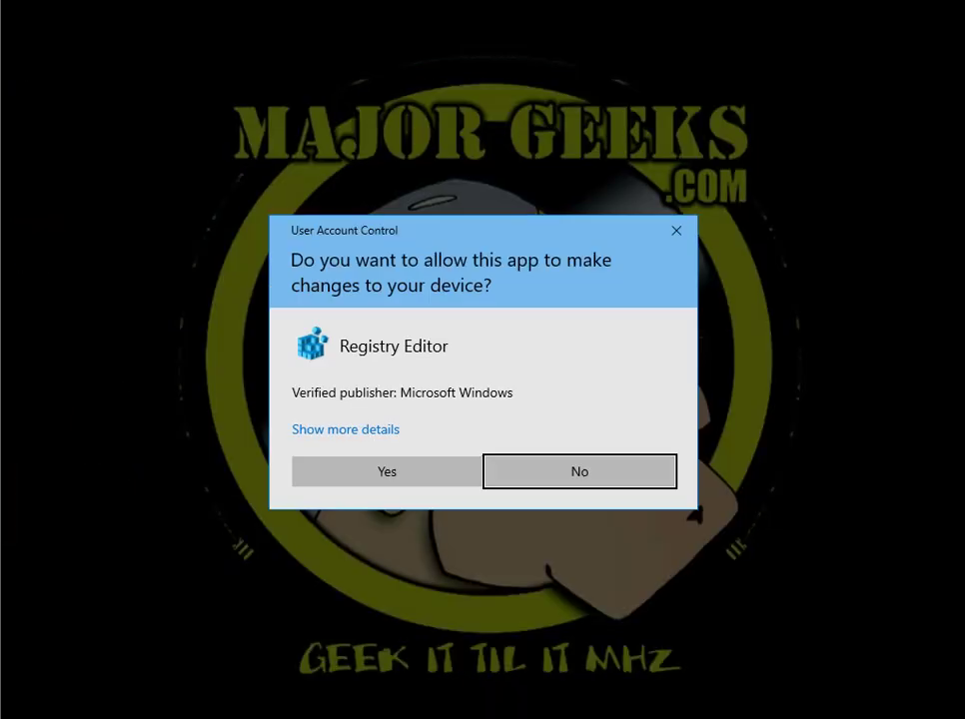
Approve the Registry Editor and User Account Control prompts to merge the Remove Shut Down file.
left_click(386, 471)
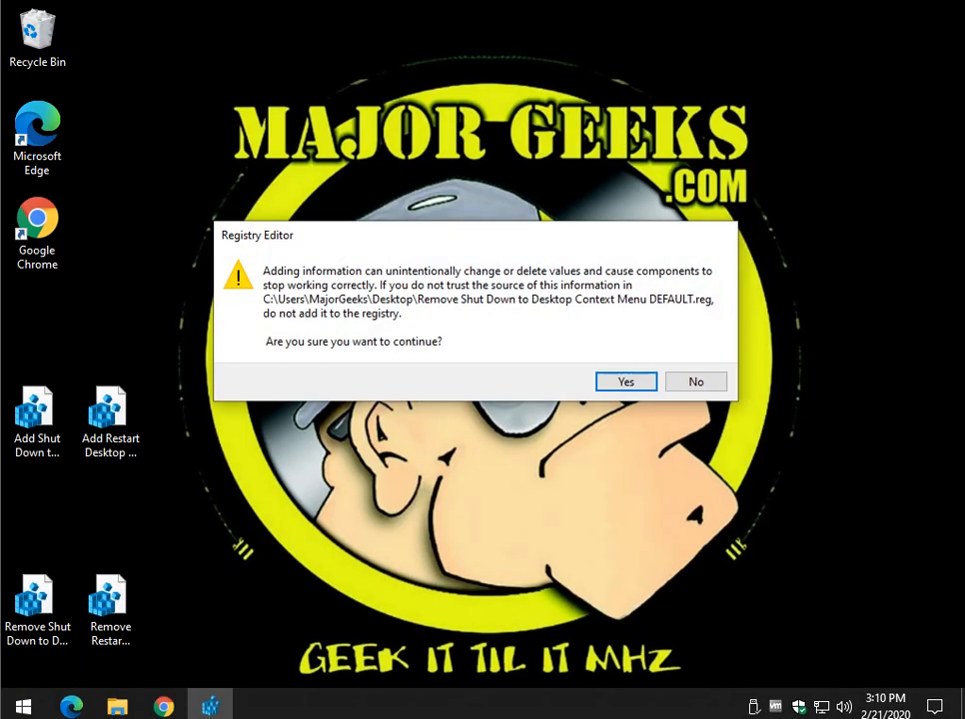
left_click(625, 381)
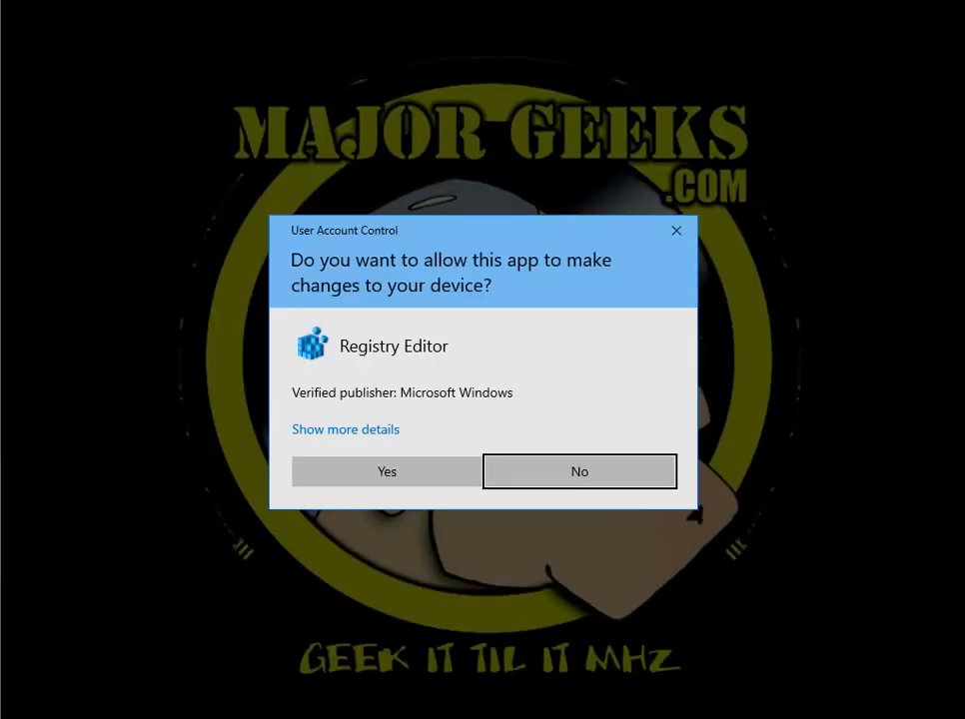
left_click(387, 472)
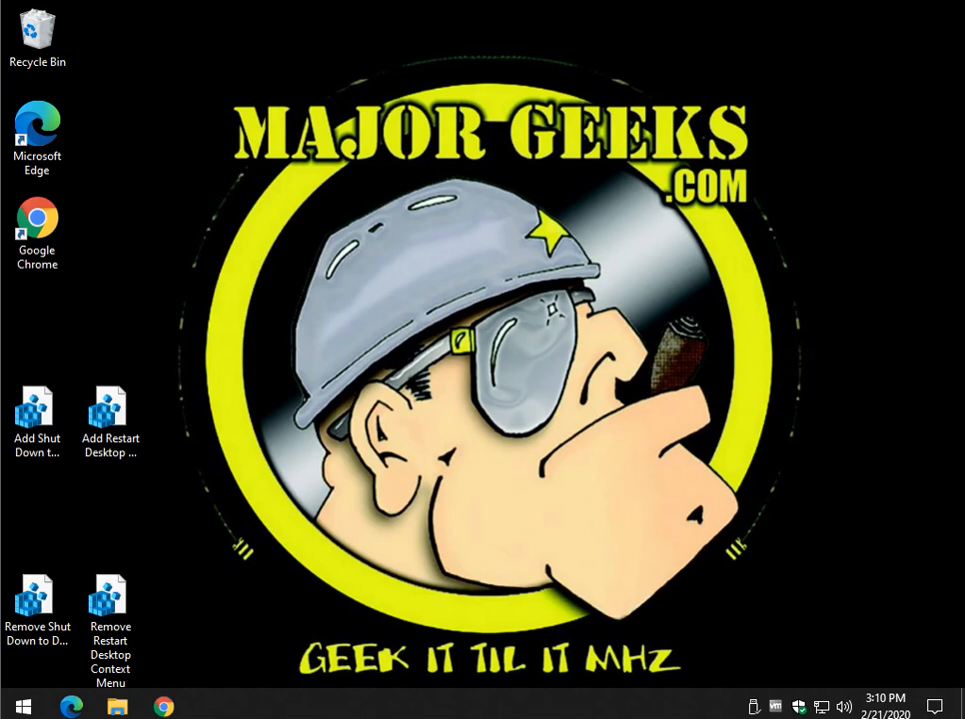
Launch Notepad from Windows Accessories in the Start menu.
left_click(22, 707)
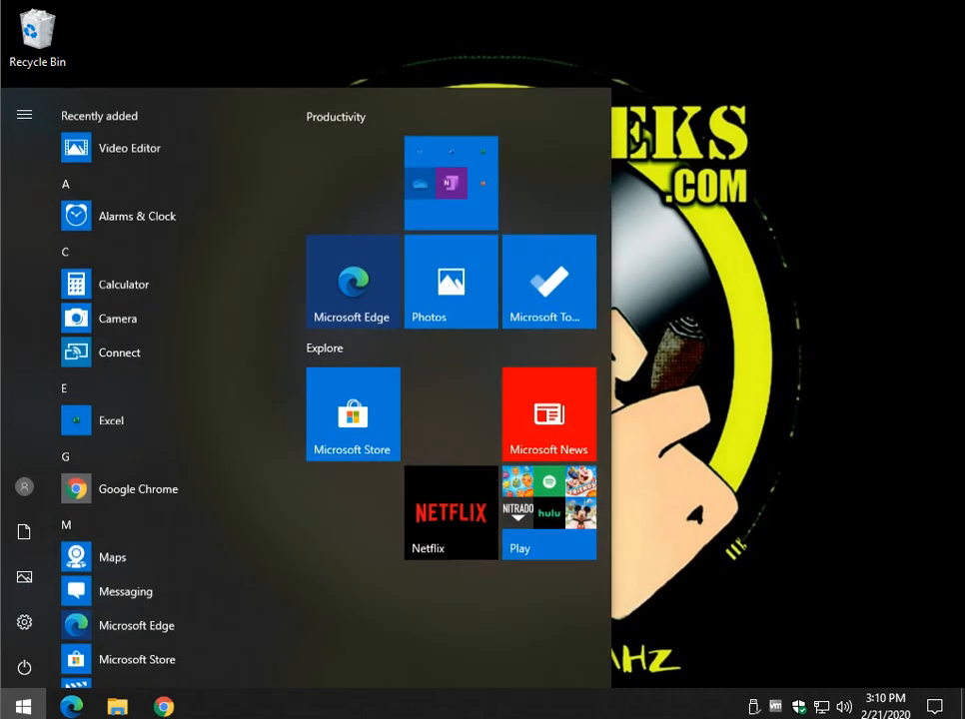
scroll("down", 3)
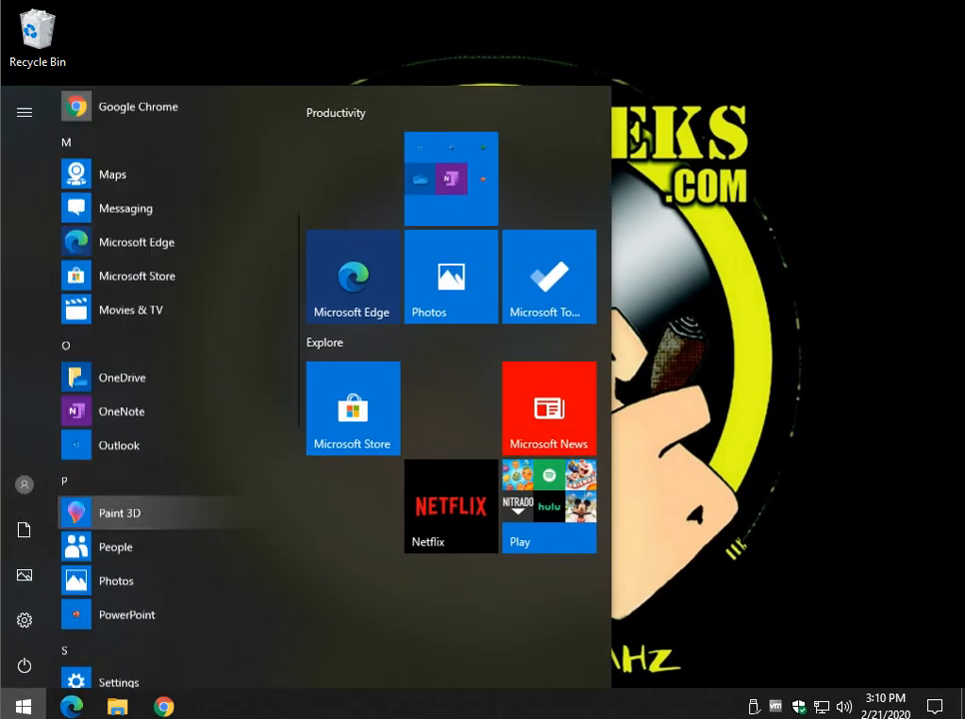
scroll("down", 3)
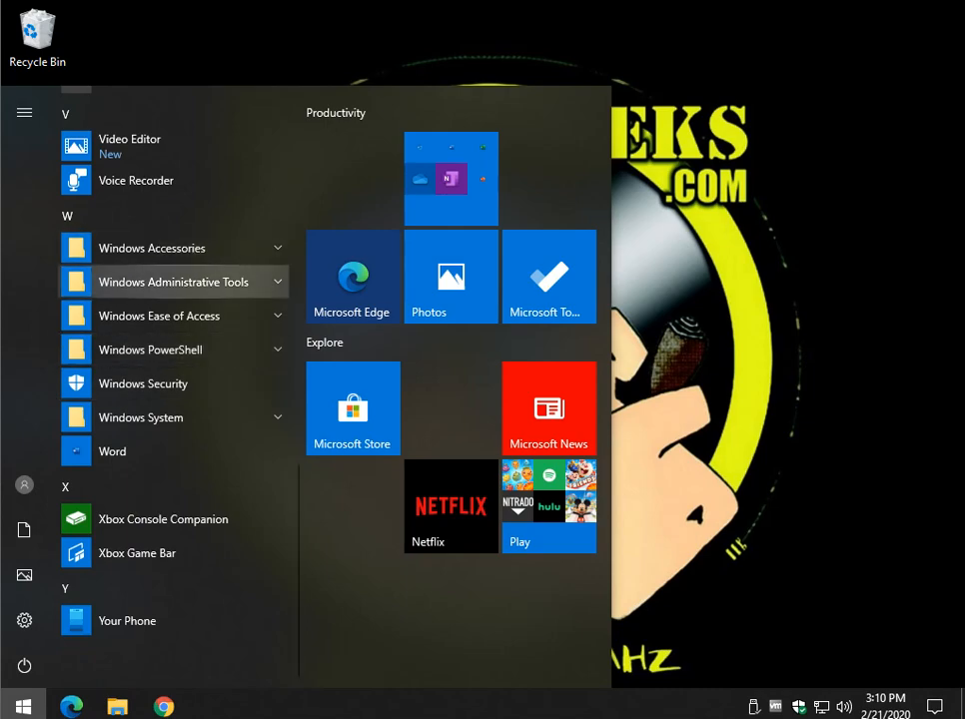
left_click(152, 248)
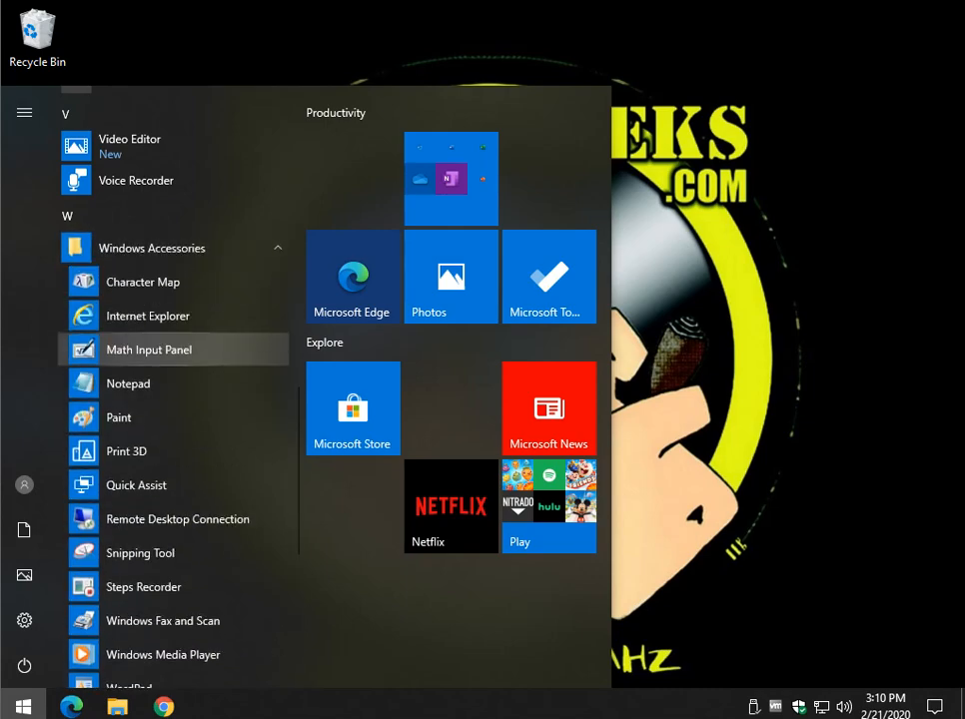
left_click(127, 384)
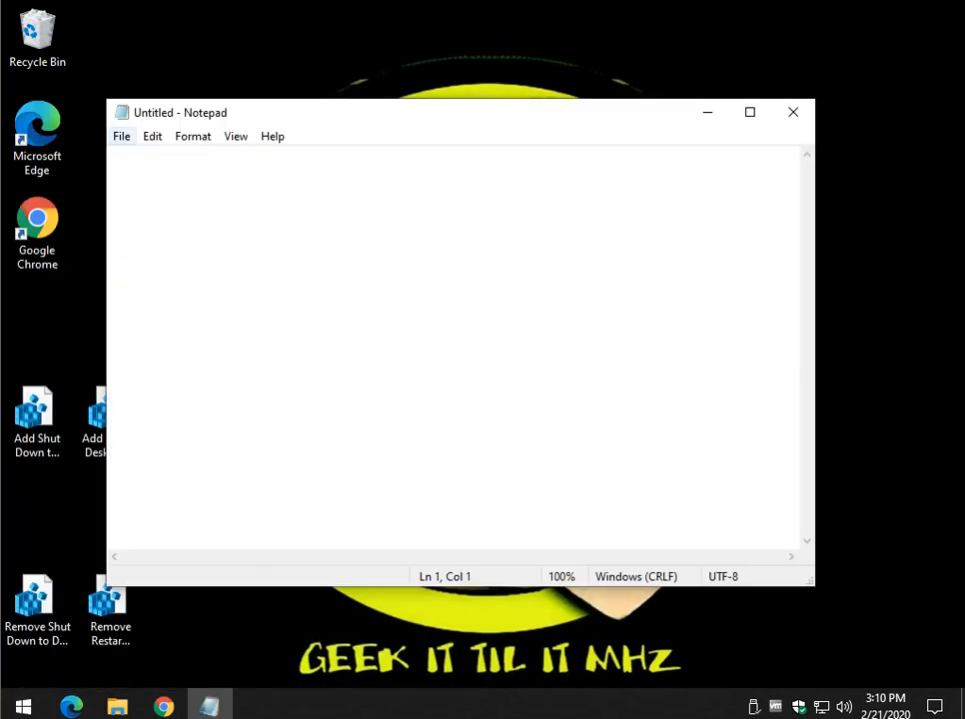
Open Remove Restart Desktop Context Menu.reg from the Desktop using the All Files filter.
left_click(121, 136)
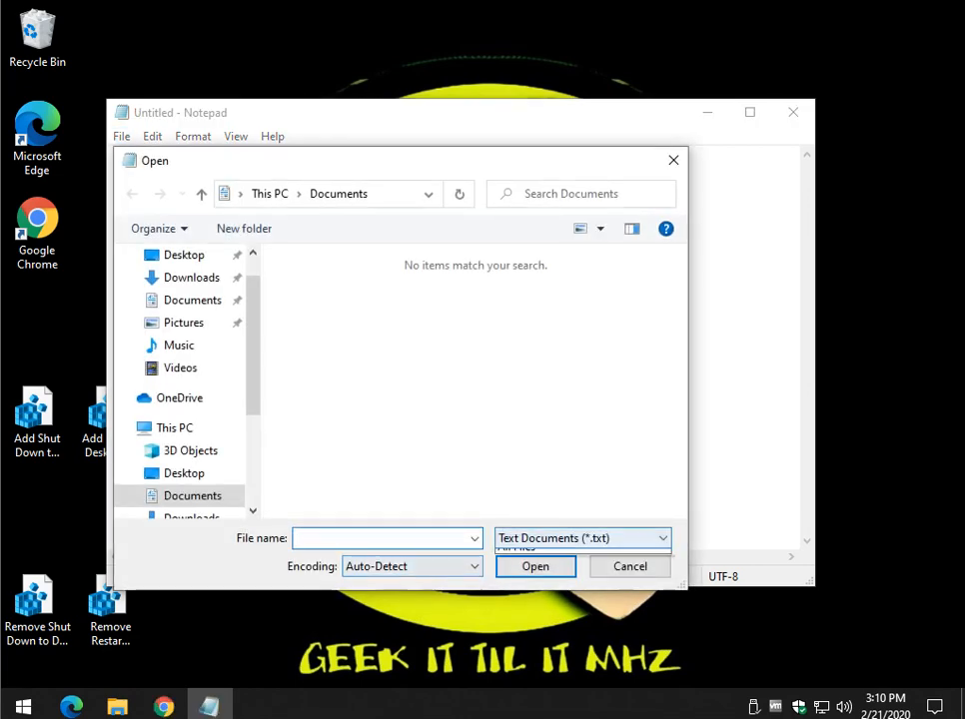
left_click(581, 537)
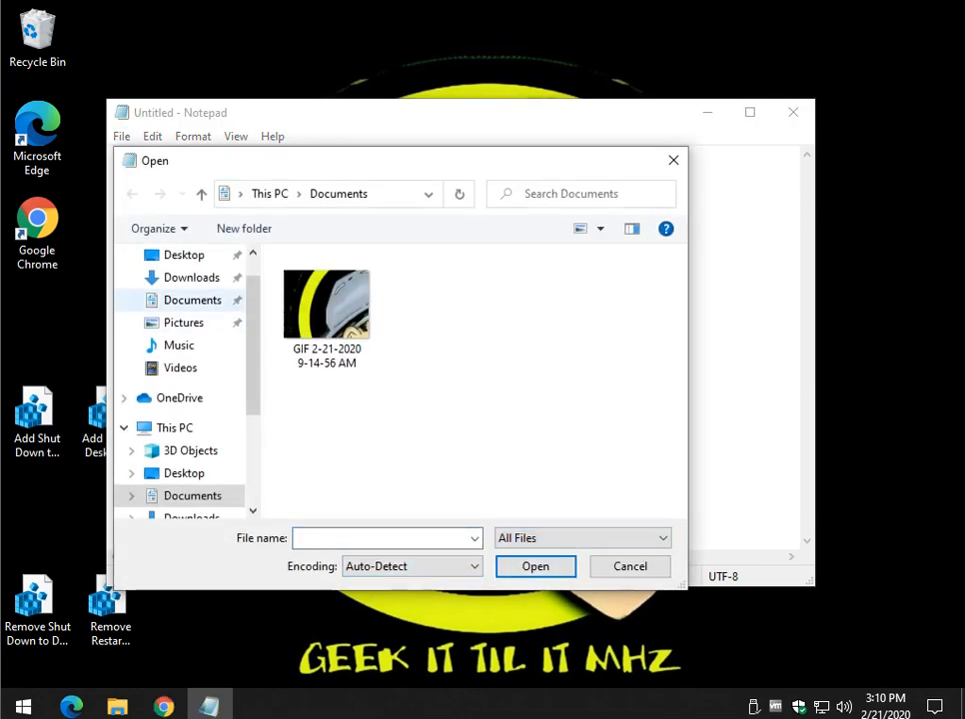
left_click(184, 255)
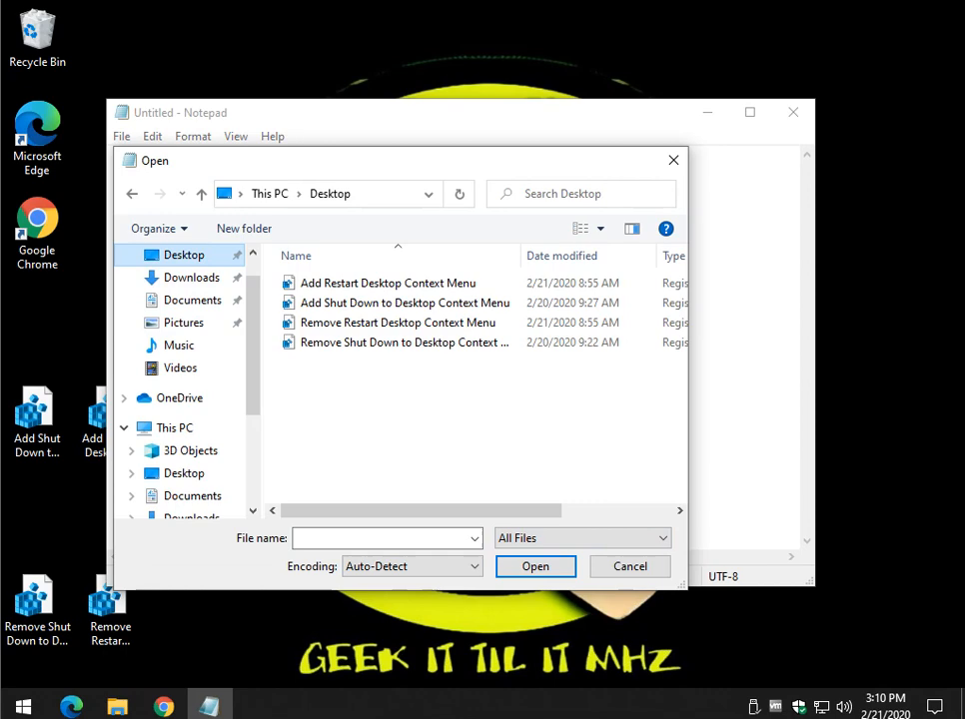
left_click(404, 303)
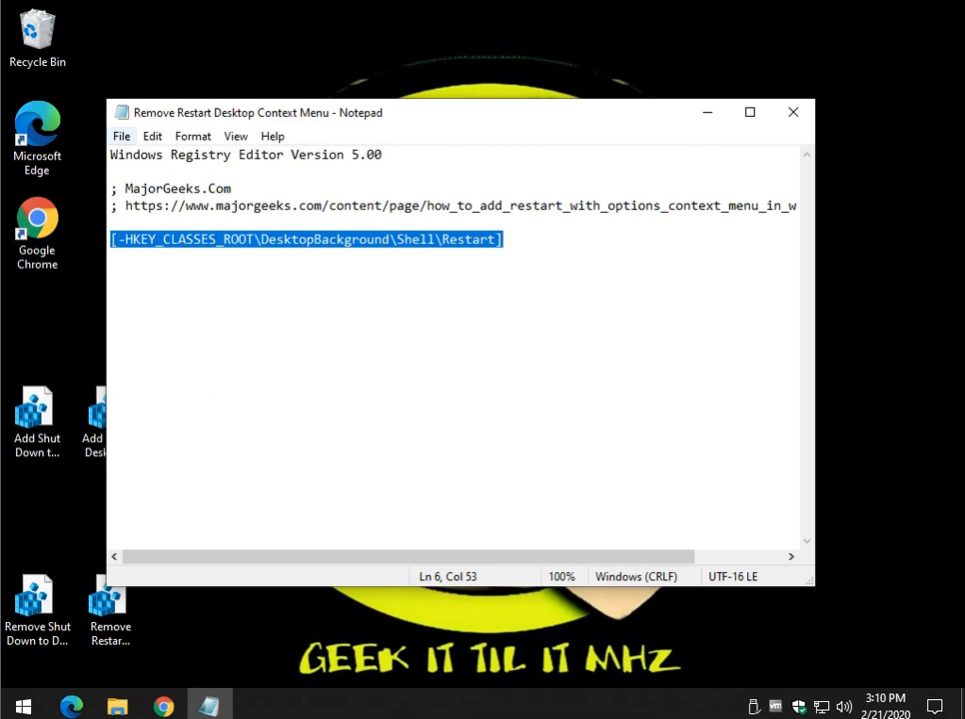
left_click(121, 136)
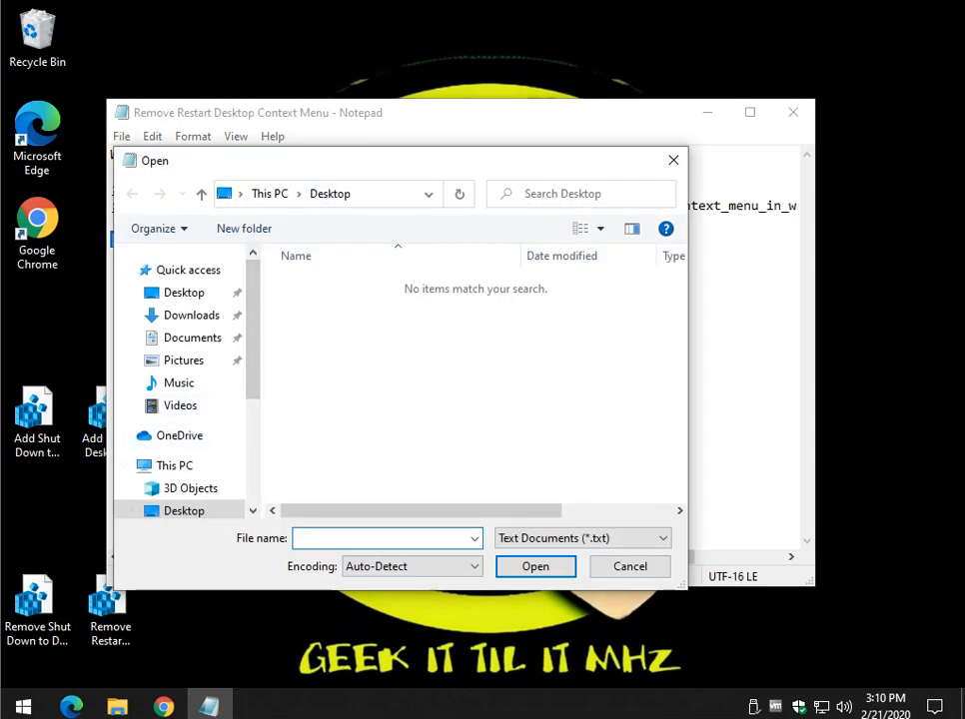
Open Add Restart Desktop Context Menu.reg and scroll through its contents.
left_click(582, 538)
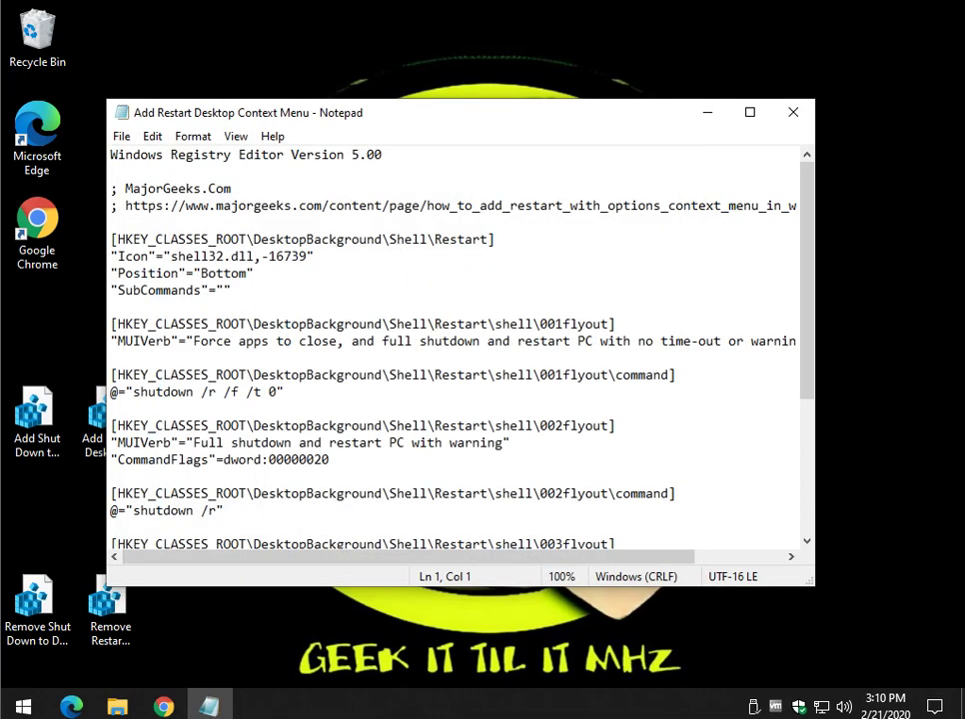
scroll("down", 3)
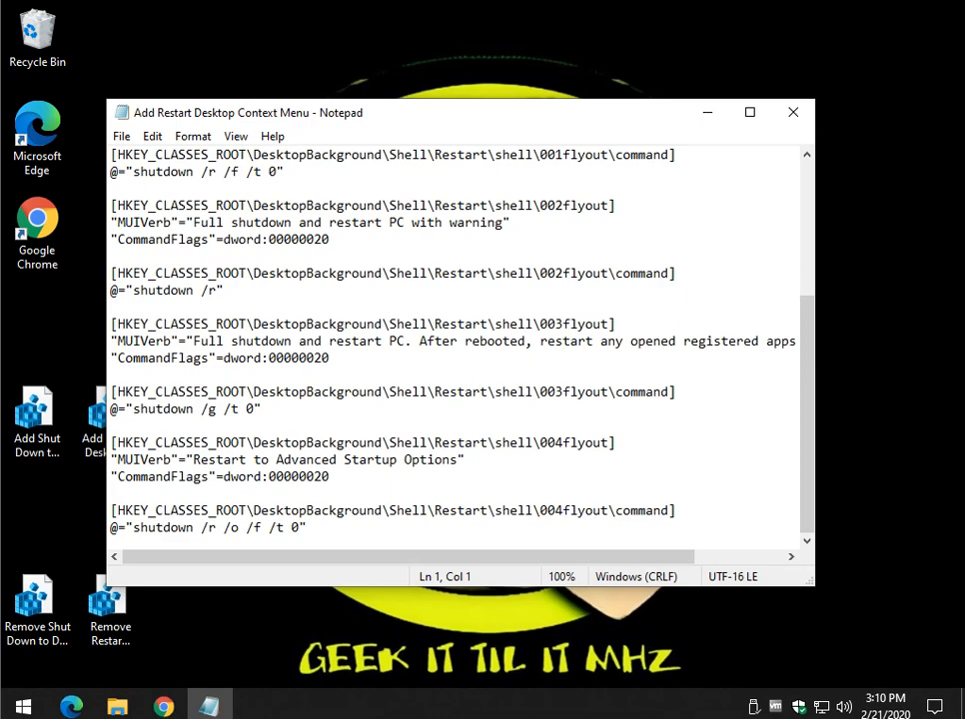
scroll("up", 3)
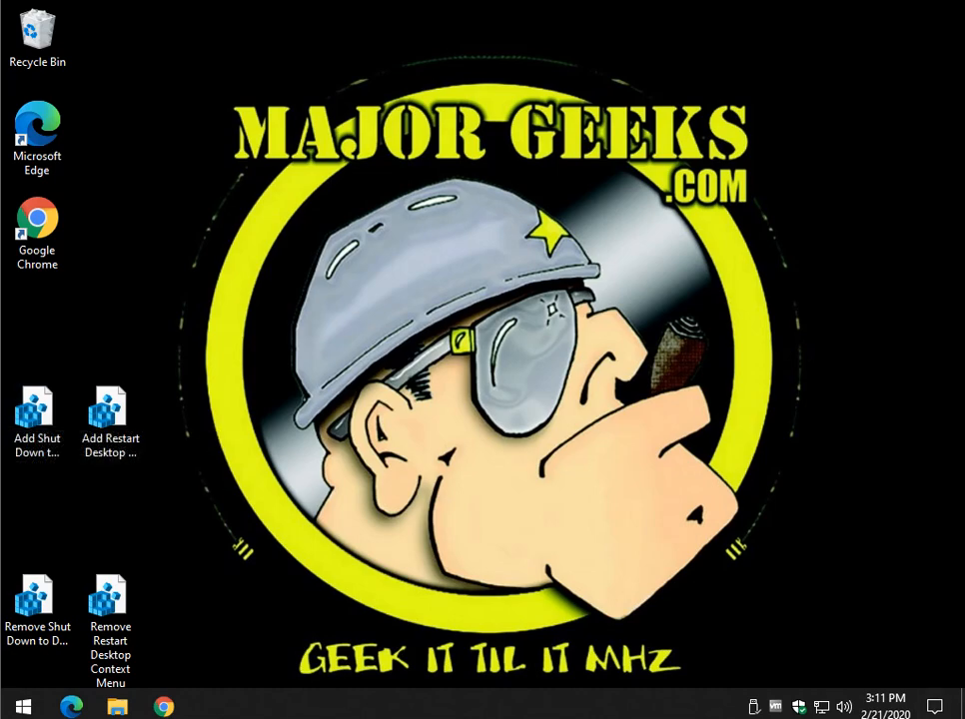
Select the Google Chrome shortcut on the desktop.
left_click(37, 225)
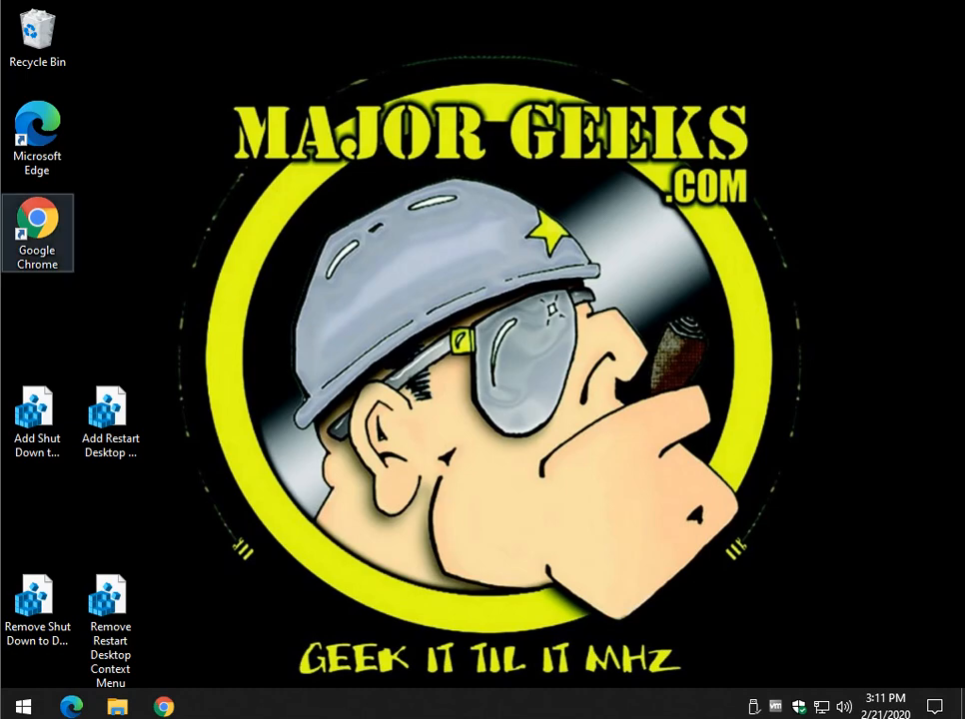